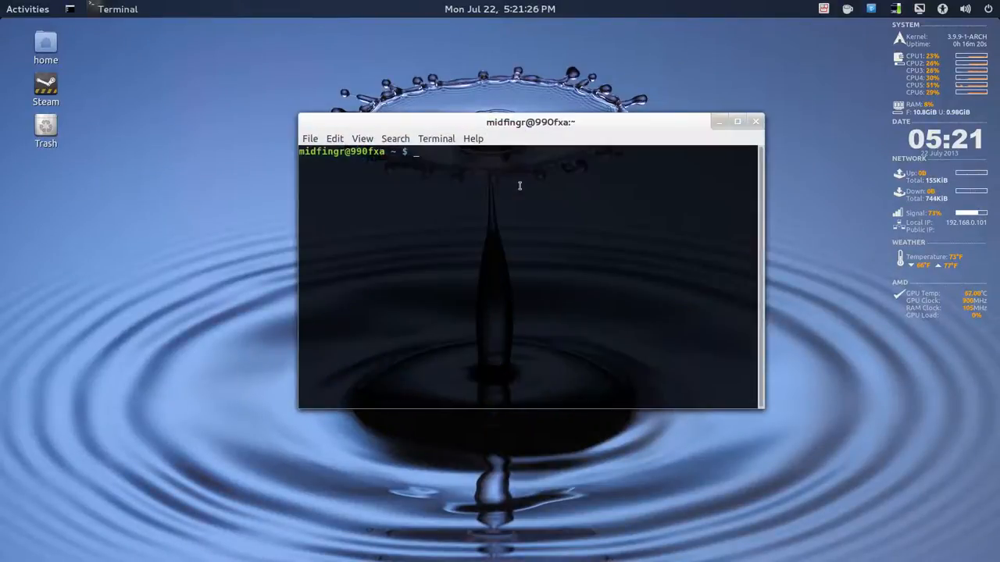
# - Run gnome-session-properties in the terminal to bring up Startup Applications Preferences
pyautogui.write('gnome-se')
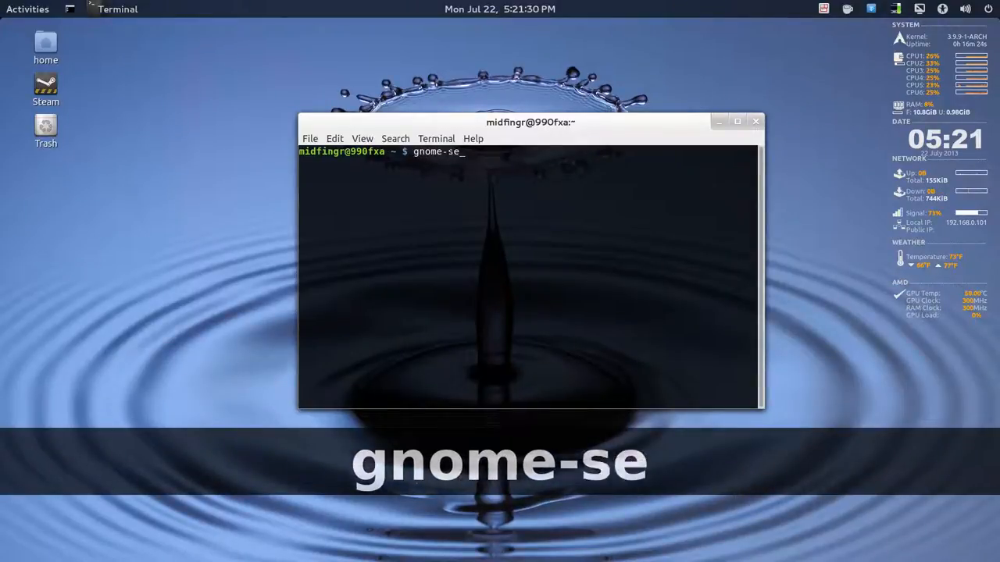
pyautogui.write('ssion-')
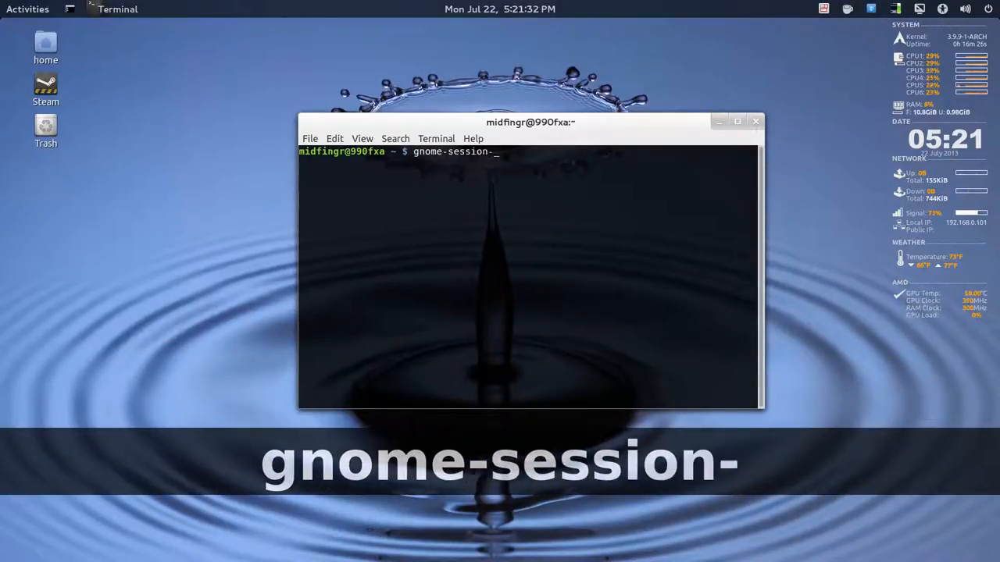
pyautogui.write('prop')
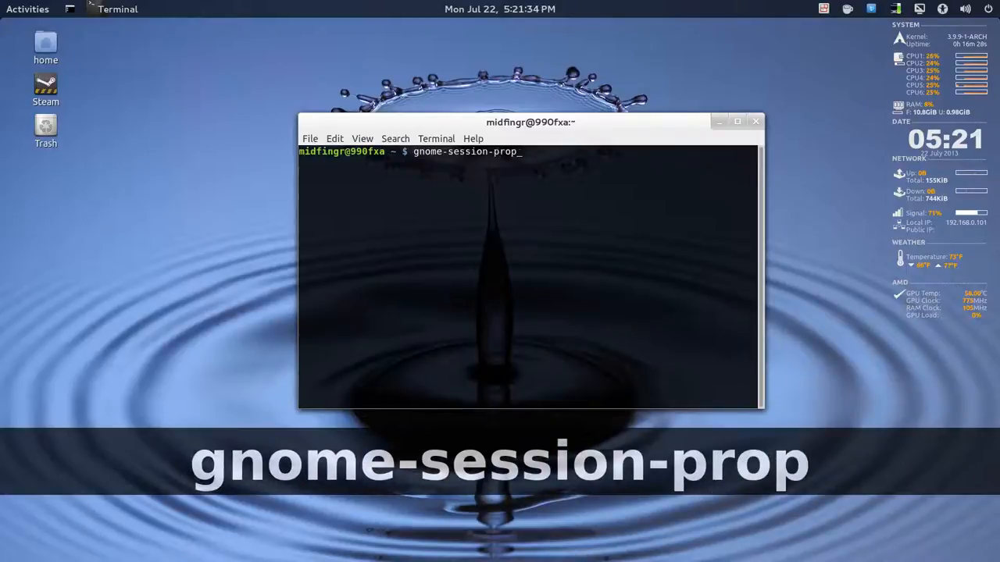
pyautogui.write('erties')
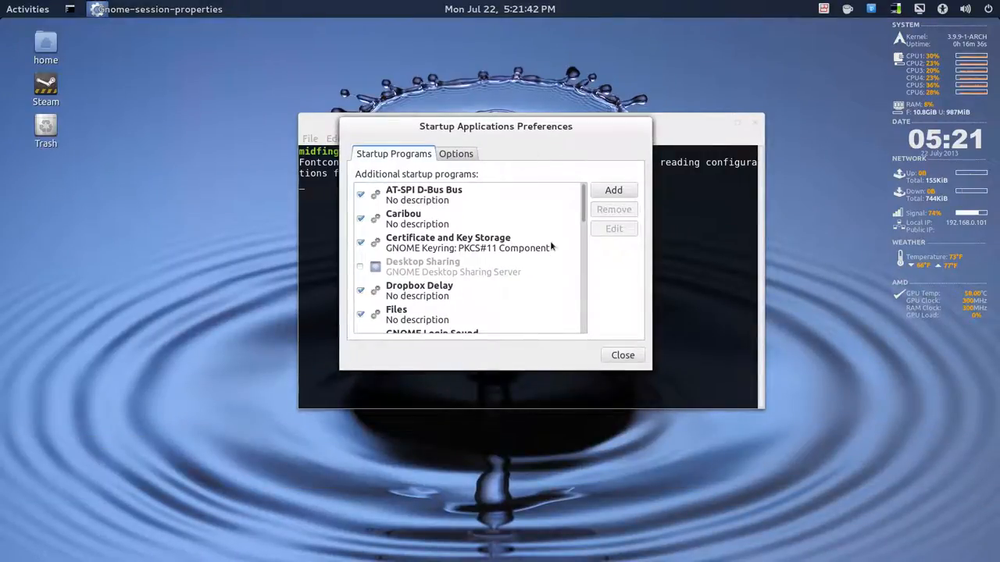
# - Select the GNOME Login Sound startup entry and edit it
pyautogui.scroll(-3)
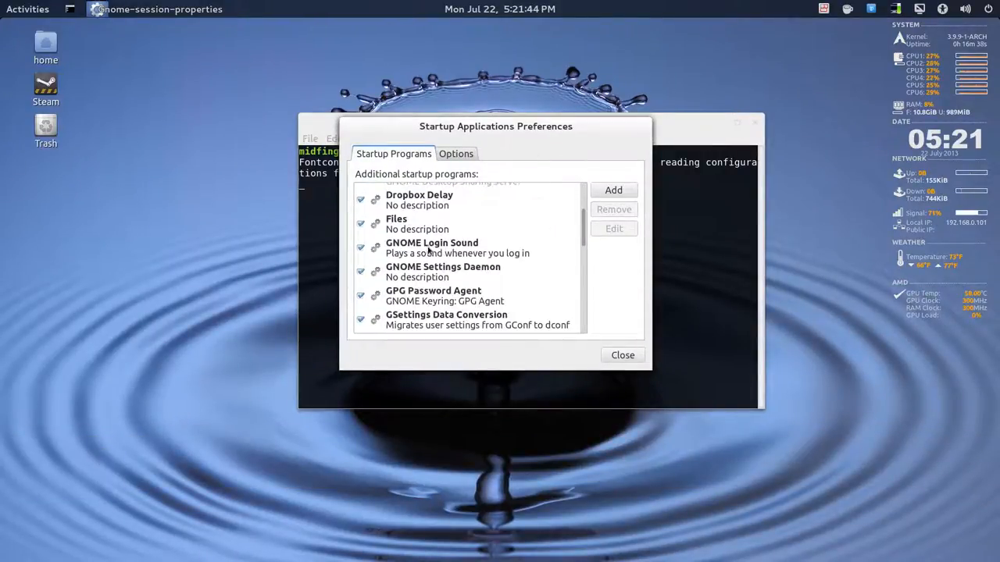
pyautogui.click(431, 247)
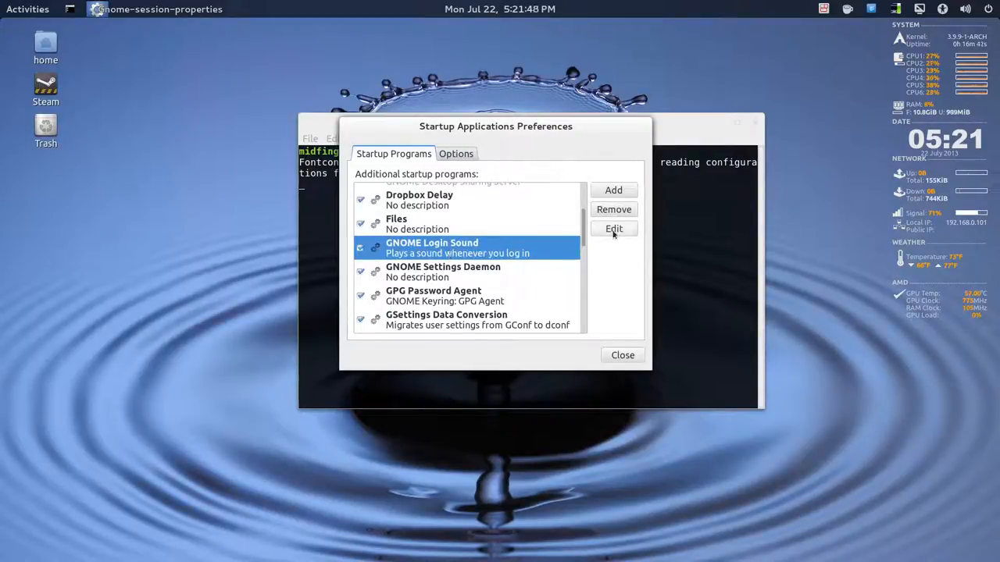
pyautogui.click(612, 228)
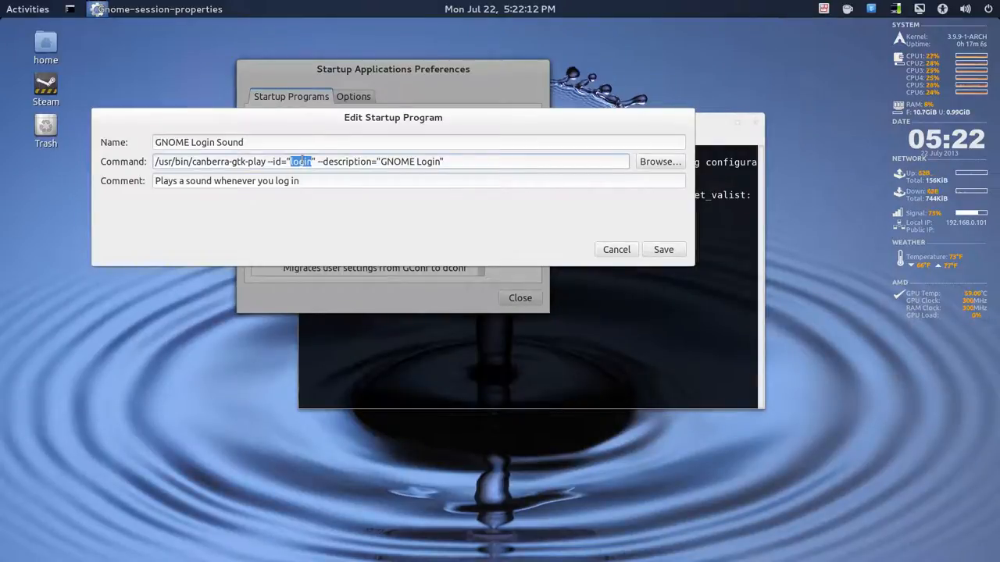
pyautogui.moveTo(303, 175)
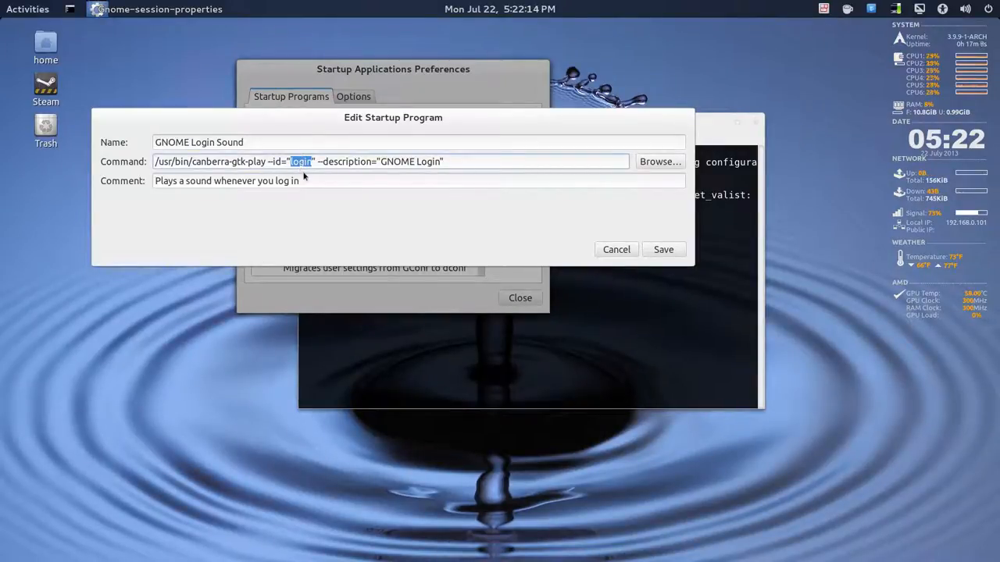
pyautogui.moveTo(625, 193)
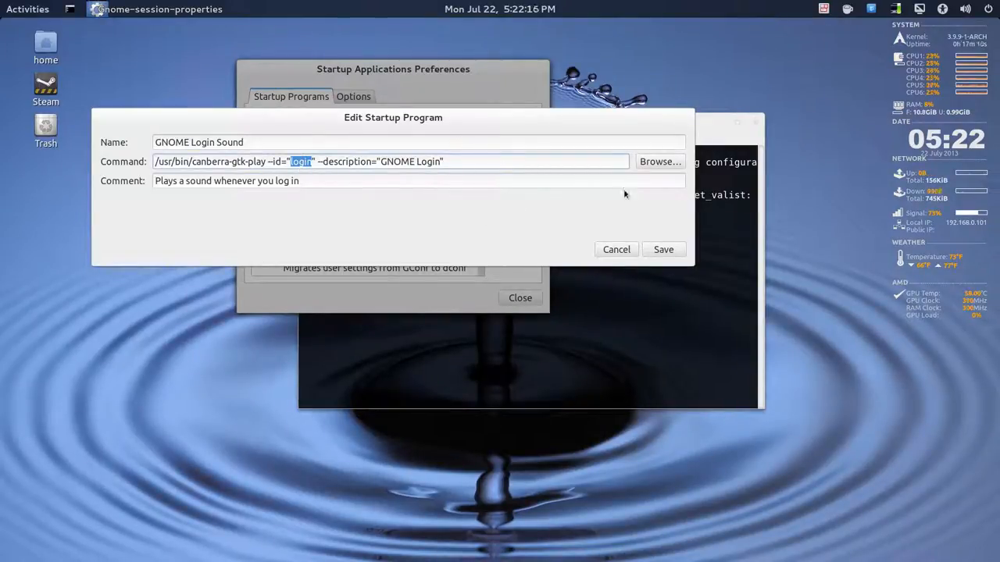
# - Finish reviewing the GNOME Login Sound command and close Startup Applications Preferences
pyautogui.click(615, 250)
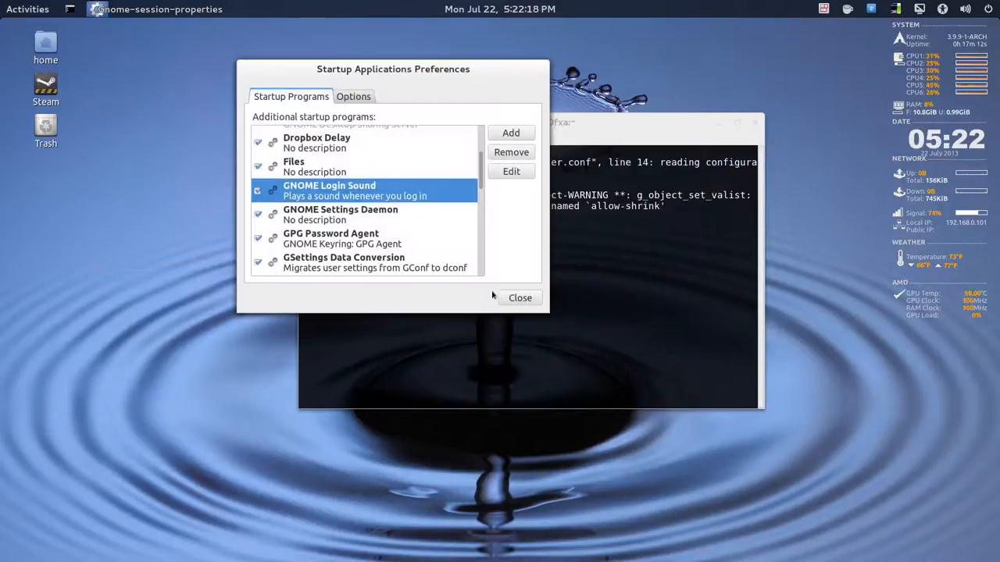
pyautogui.click(28, 9)
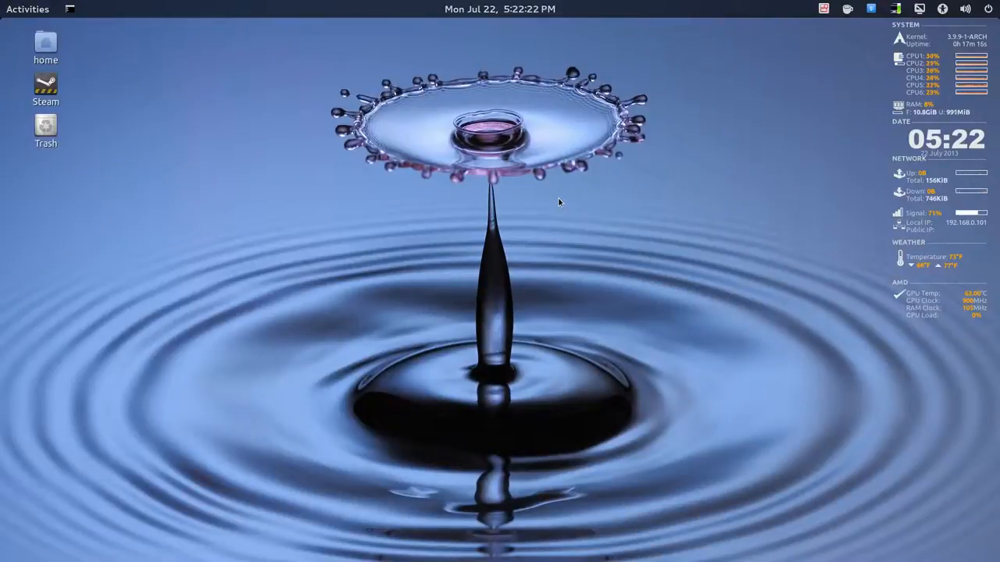
# - Go to /usr/share/sounds in Nautilus via the location bar from the home folder
pyautogui.press('Alt+Home')
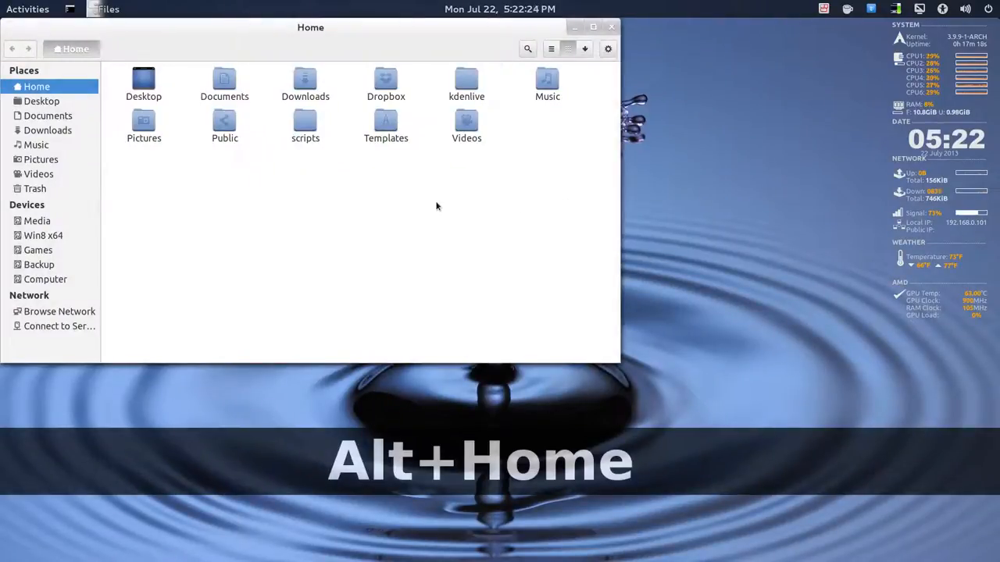
pyautogui.press('ctrl+l')
pyautogui.write('/')
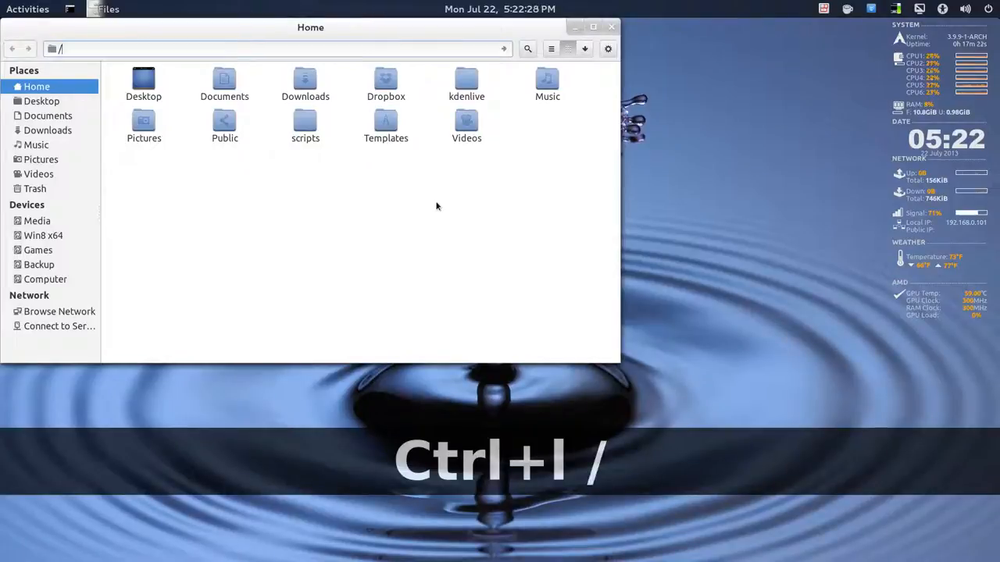
pyautogui.write('usr')
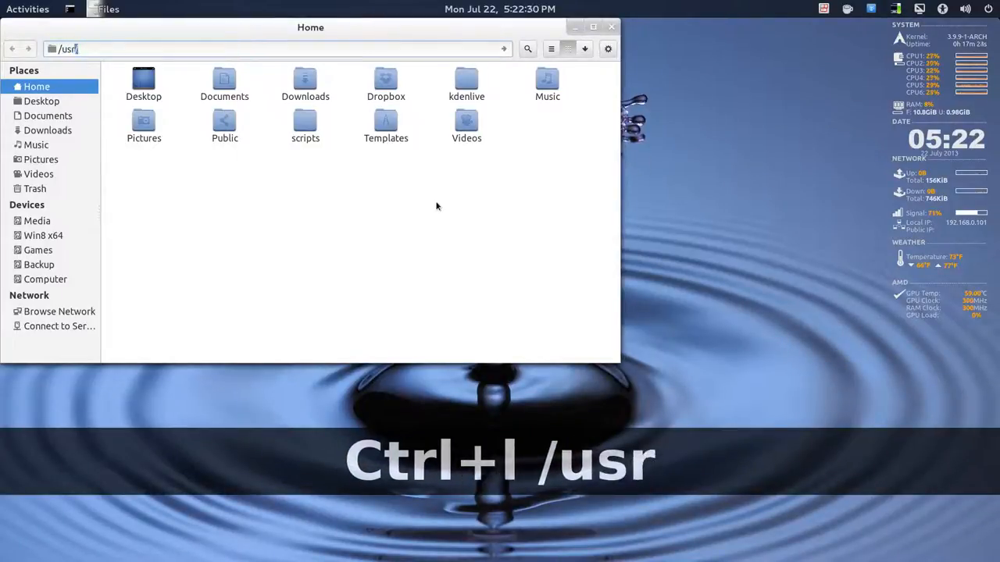
pyautogui.write('s')
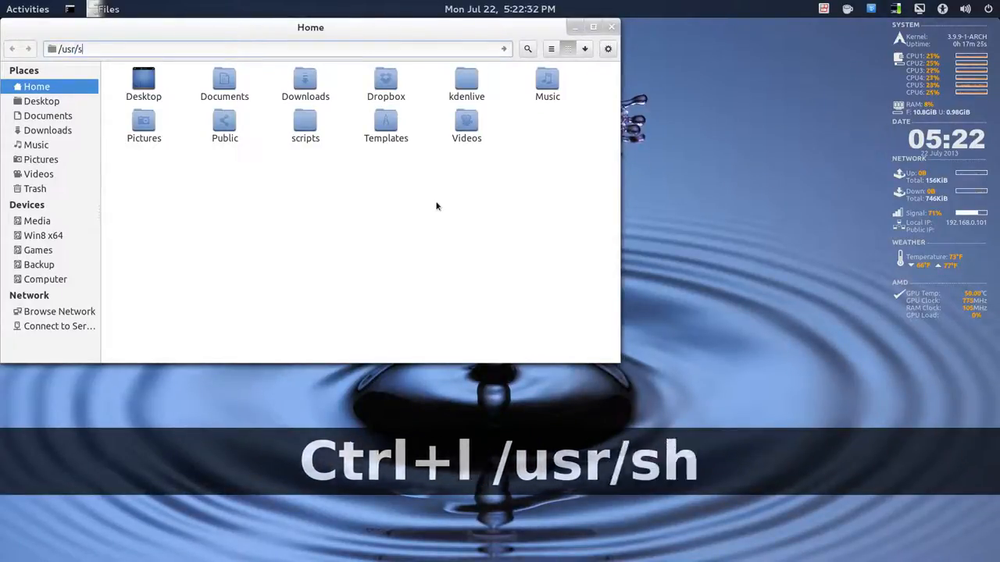
pyautogui.write('hare/')
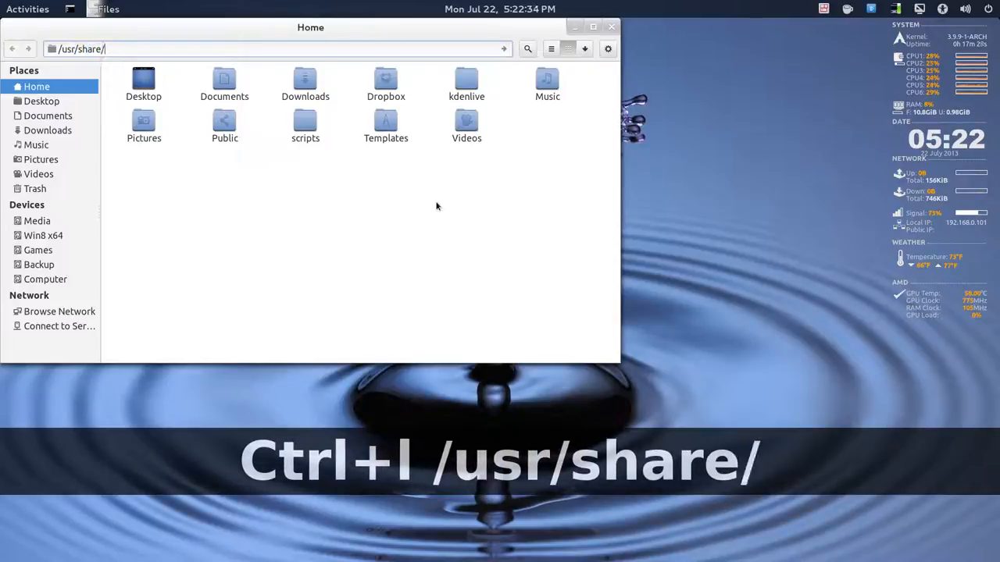
pyautogui.write('soun')
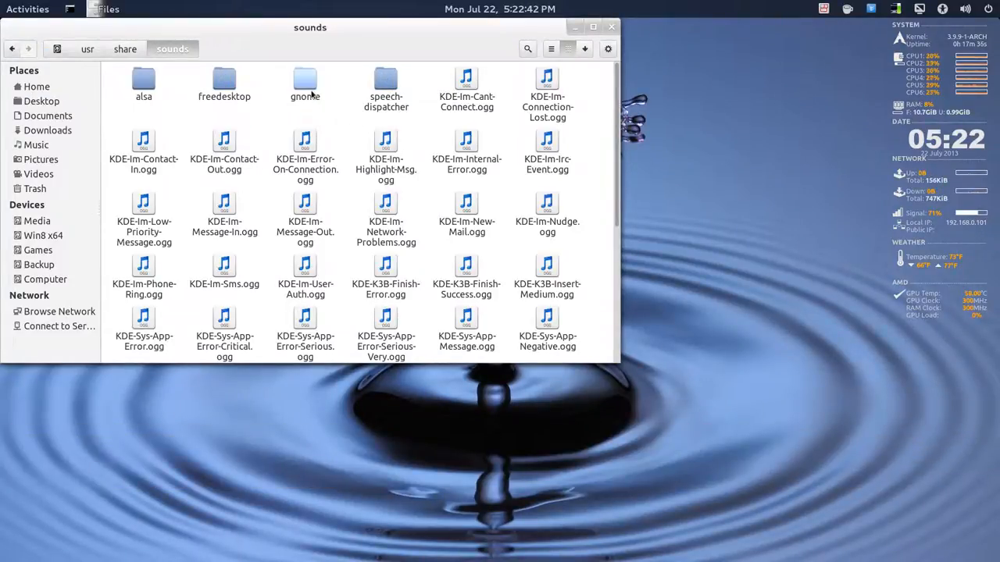
# - Enter the gnome/stereo sounds folder that holds login.ogg
pyautogui.doubleClick(305, 81)
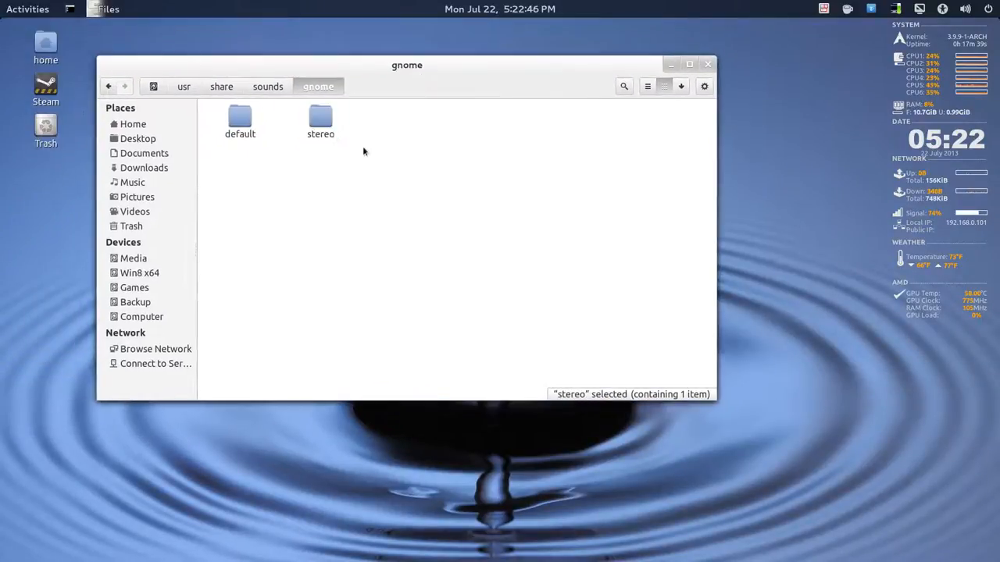
pyautogui.doubleClick(320, 119)
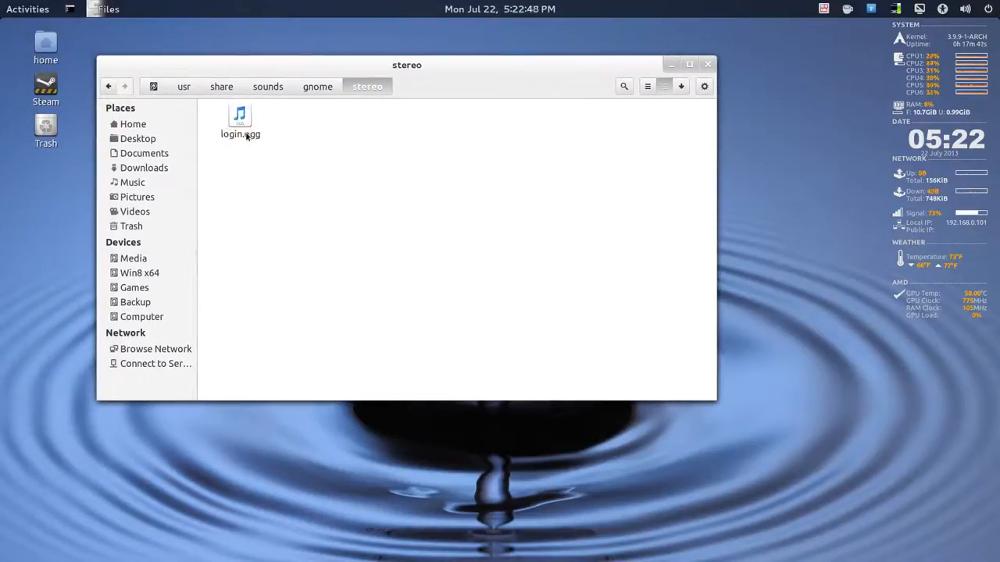
pyautogui.click(241, 117)
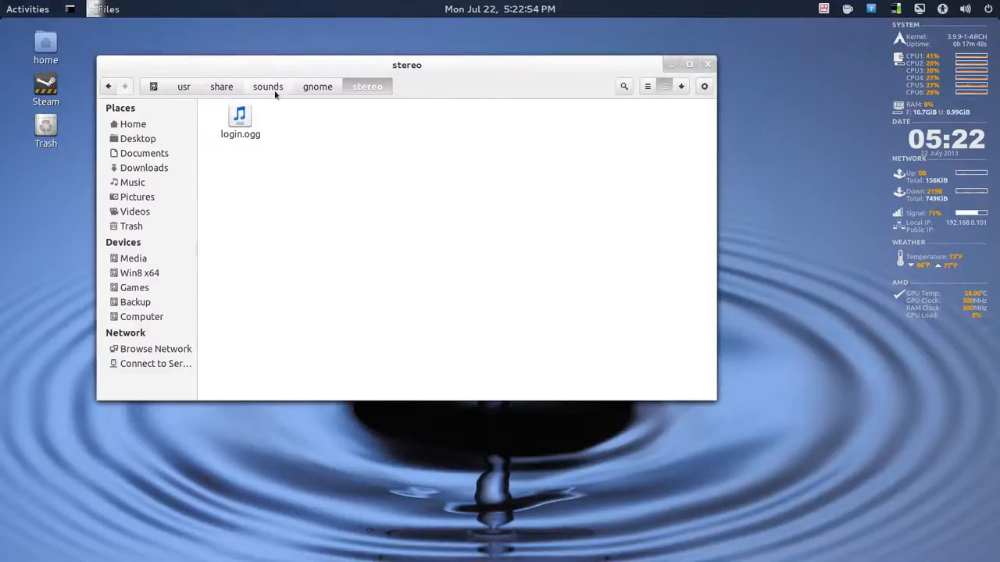
# - Back in /usr/share/sounds, preview KDE-Sys-Log-In-Short.ogg and close the player
pyautogui.click(269, 86)
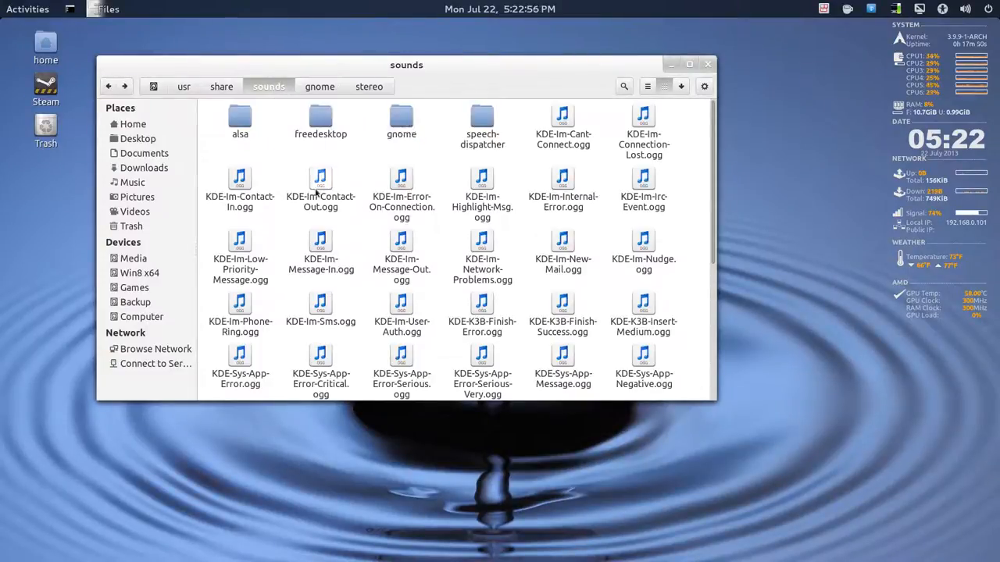
pyautogui.scroll(-3)
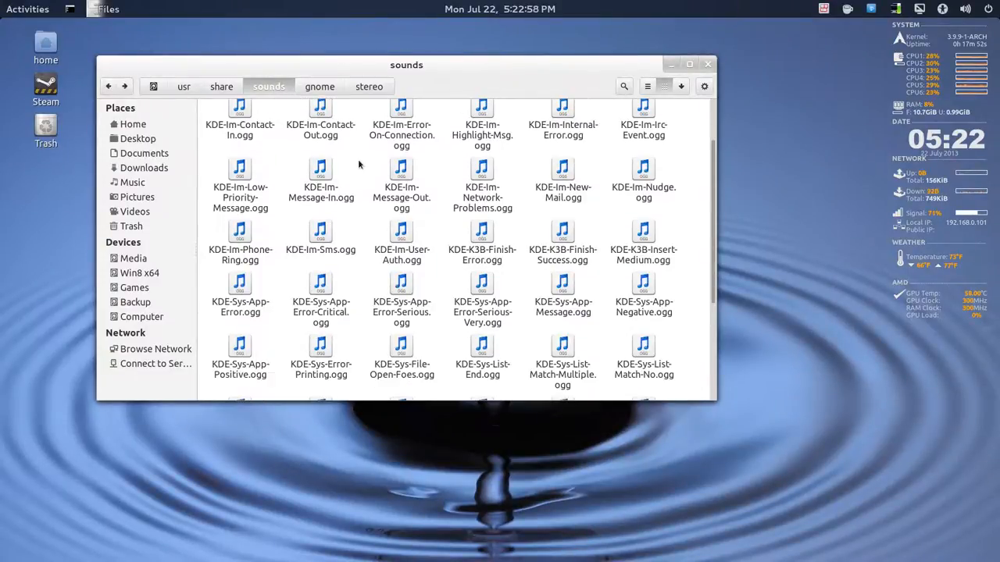
pyautogui.scroll(-3)
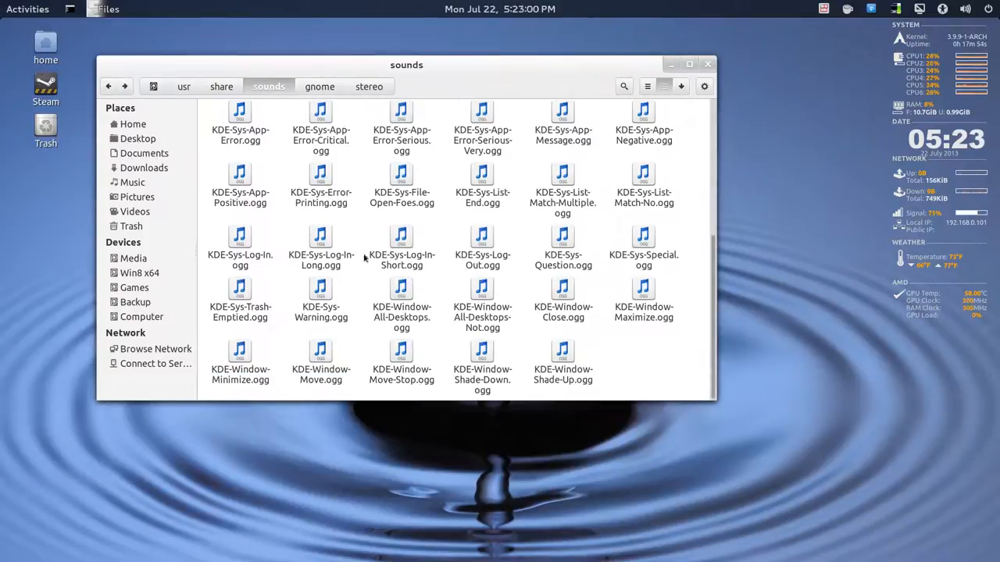
pyautogui.click(400, 247)
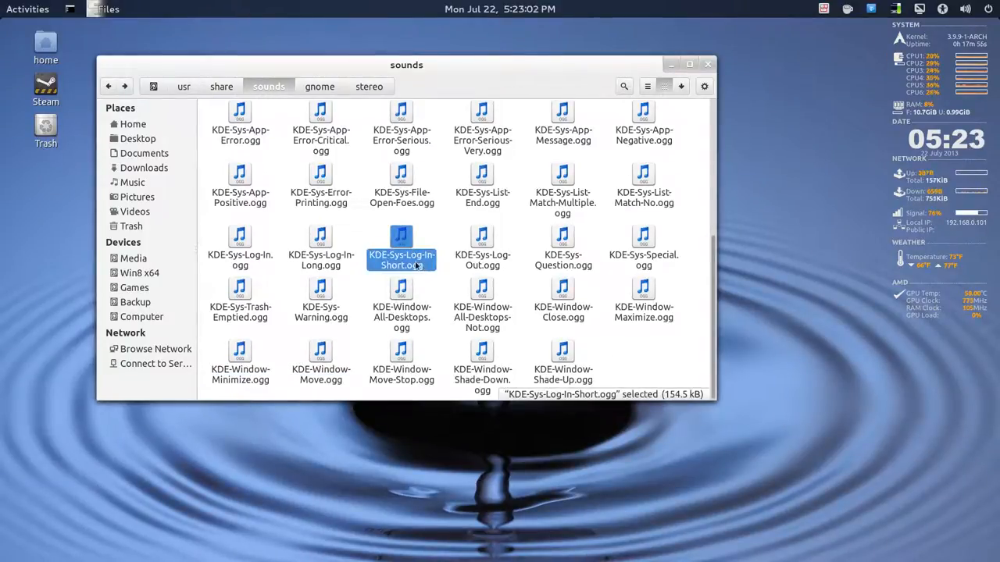
pyautogui.moveTo(447, 276)
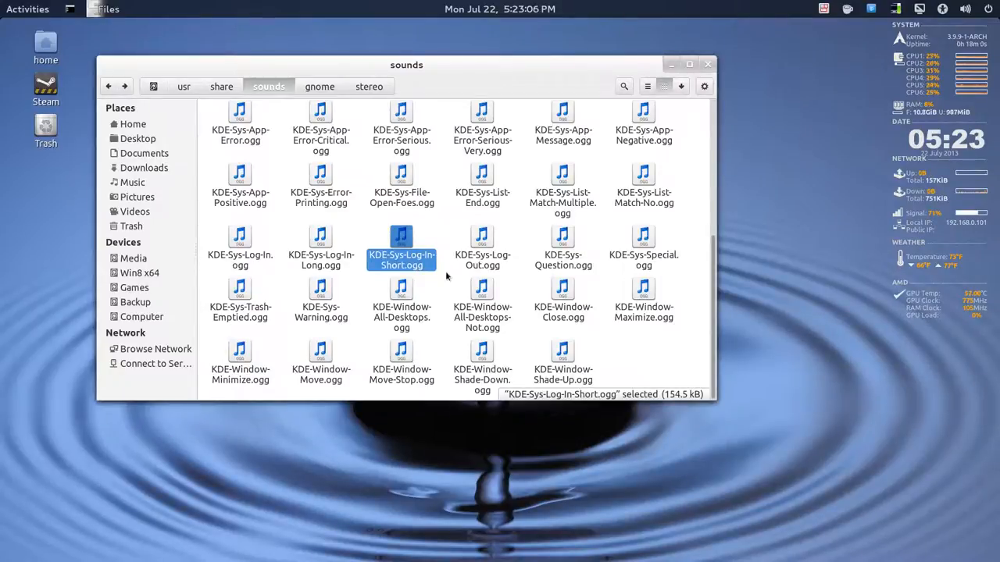
pyautogui.doubleClick(401, 242)
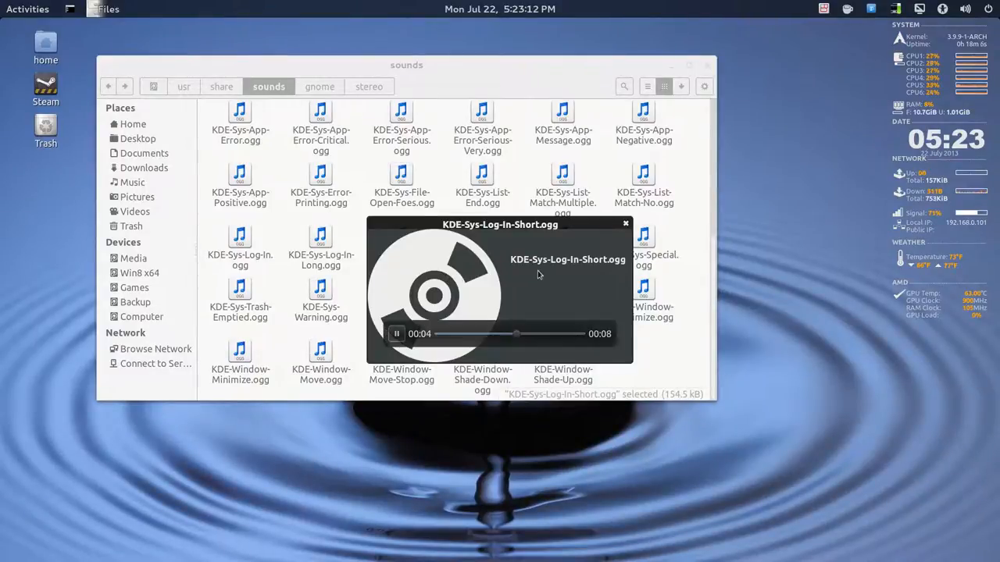
pyautogui.click(625, 225)
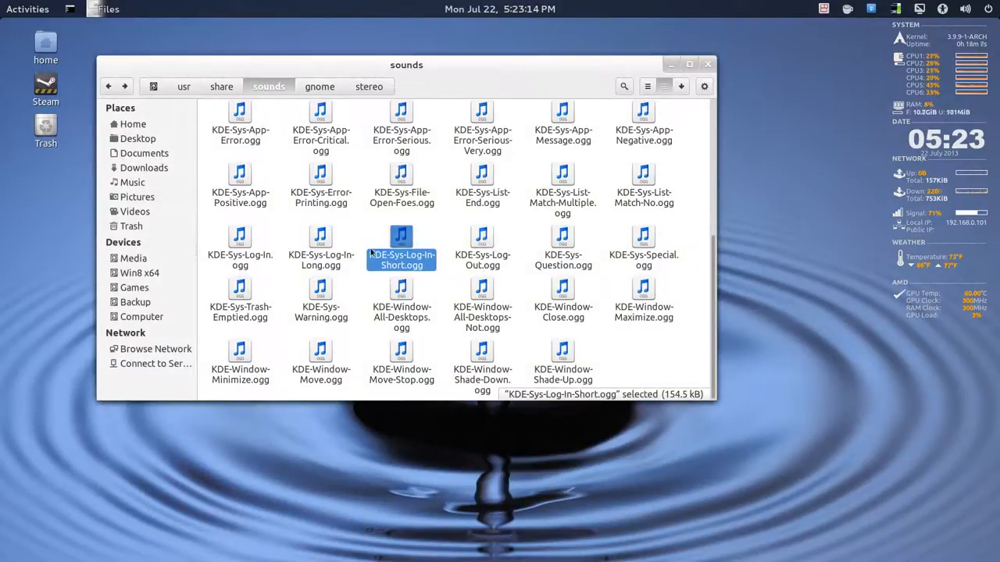
# - Return to the stereo folder with login.ogg, then show the Activities overview
pyautogui.click(369, 86)
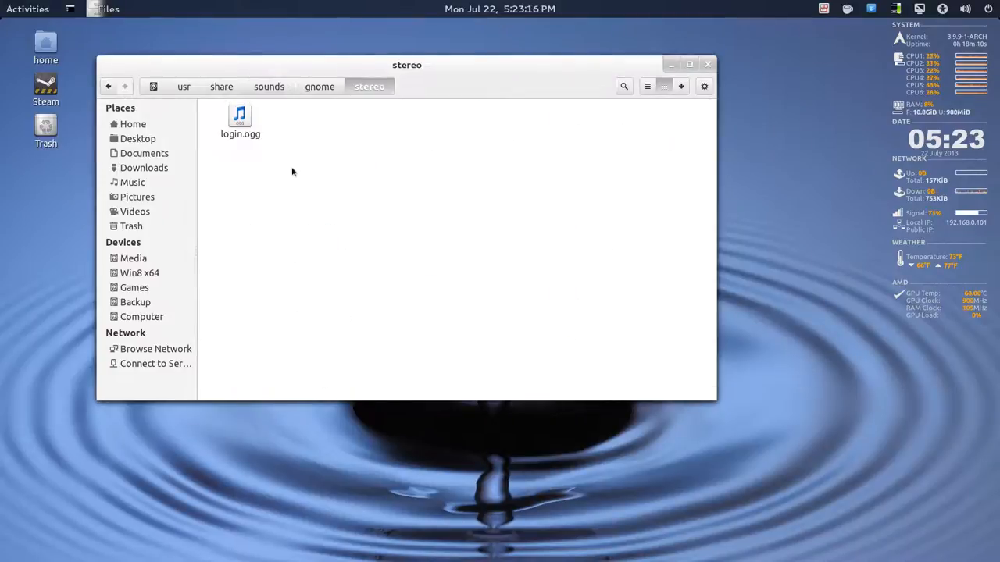
pyautogui.moveTo(382, 183)
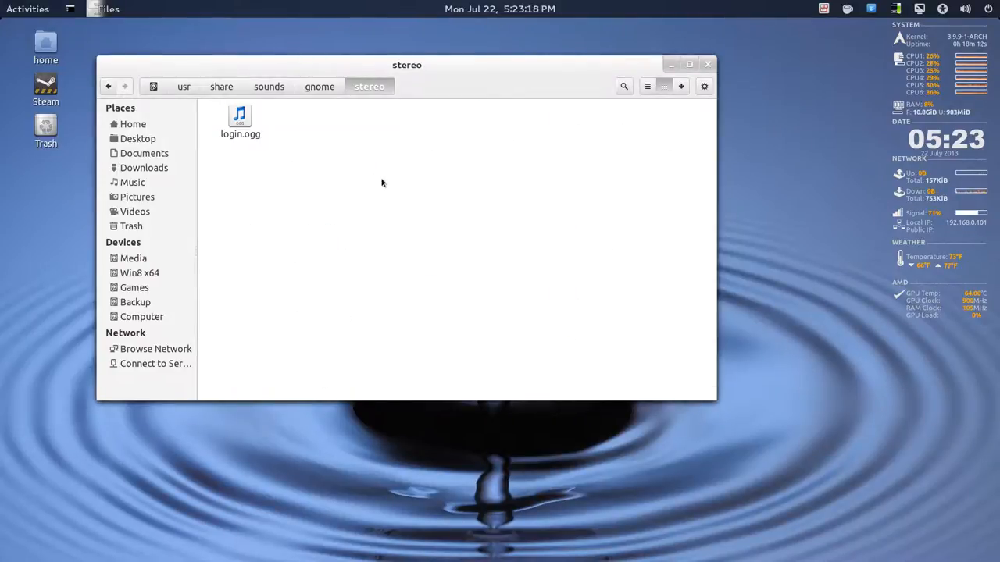
pyautogui.moveTo(384, 172)
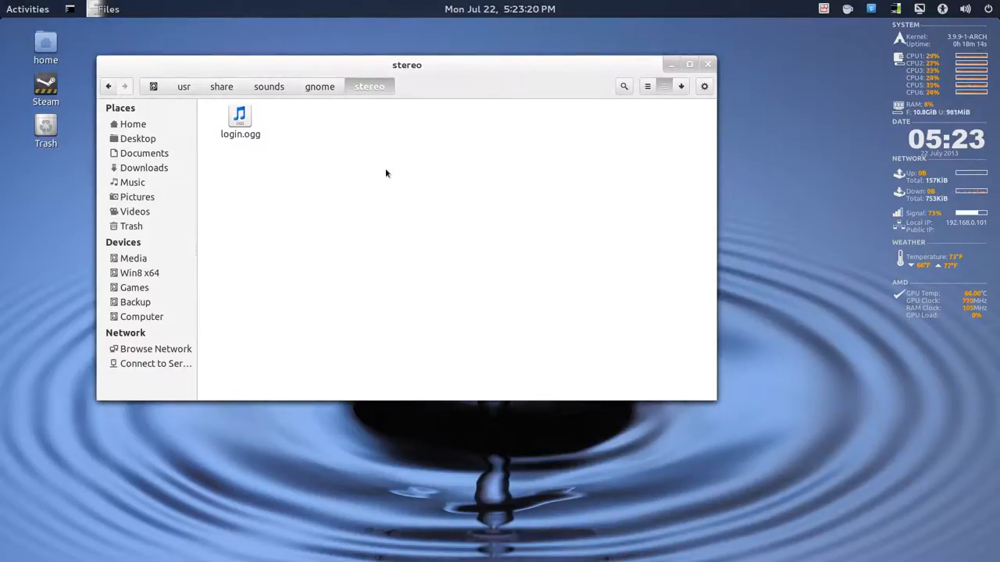
pyautogui.click(241, 117)
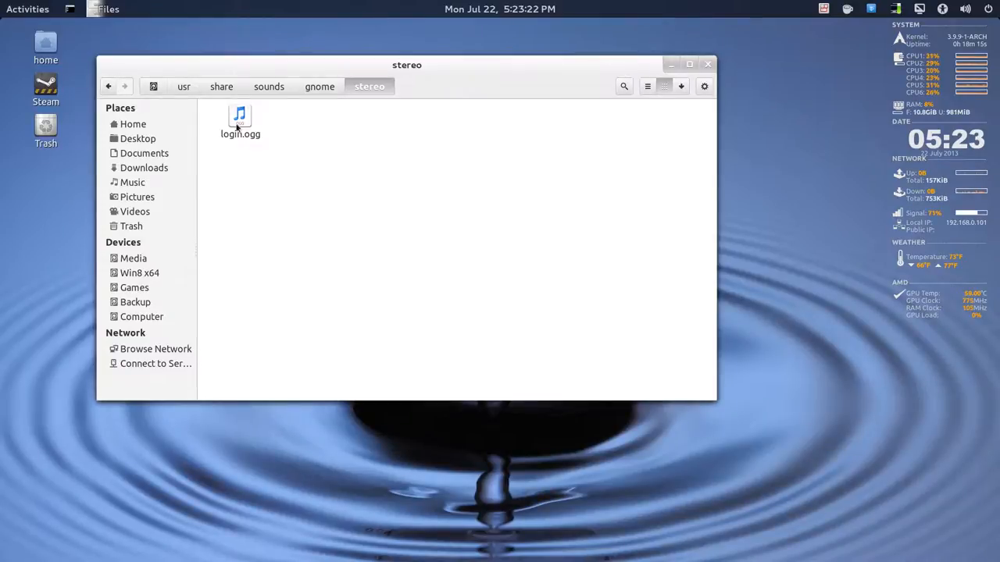
pyautogui.click(28, 9)
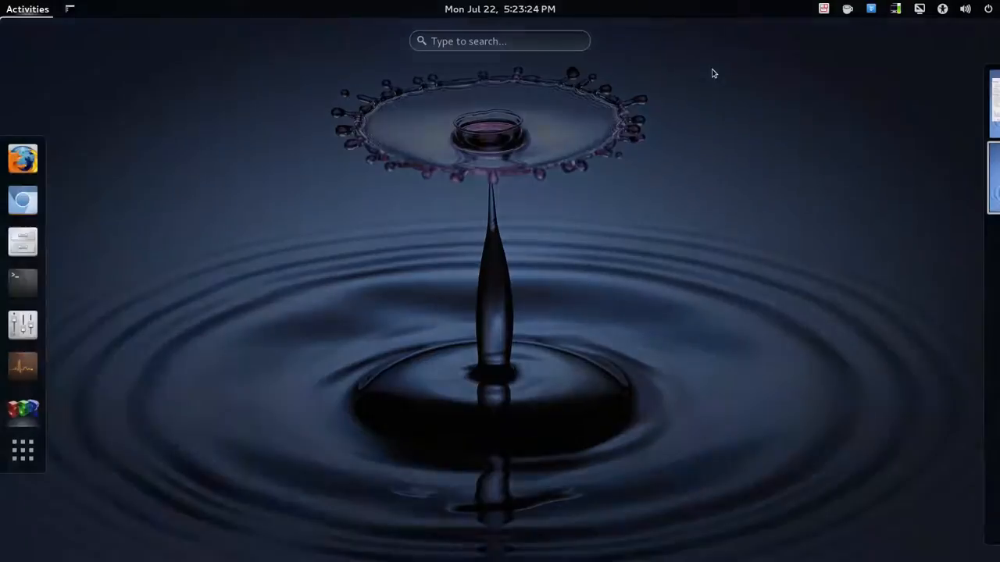